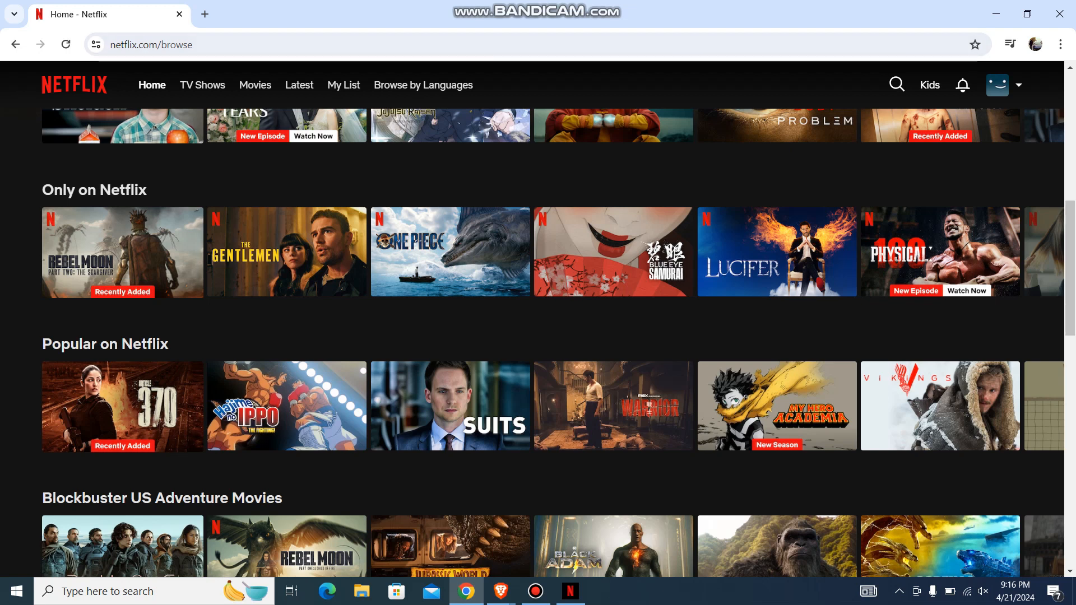
- Choose Account from the profile avatar menu to reach the account overview
{"action": "left_click", "coordinate": [1003, 84]}
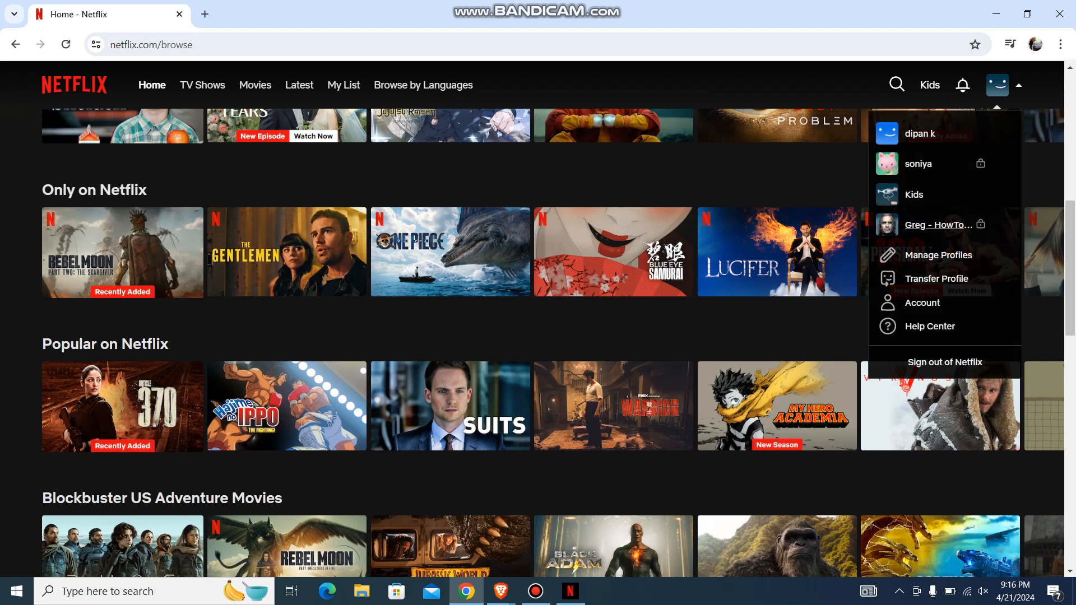
{"action": "left_click", "coordinate": [923, 303]}
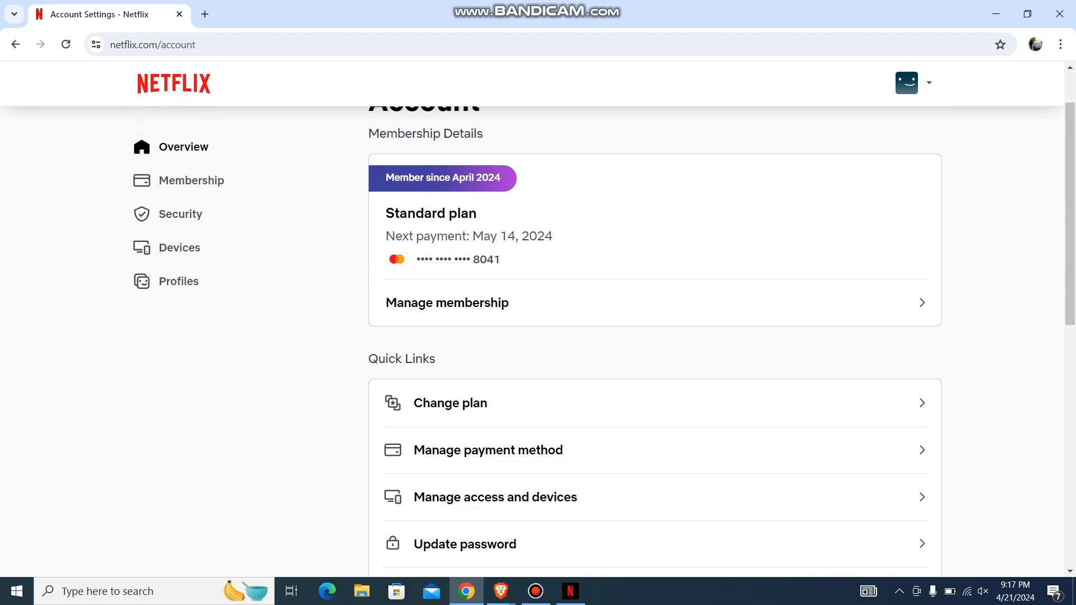
- Open Profiles in the account sidebar and scroll to the profile's Language option
{"action": "left_click", "coordinate": [178, 281]}
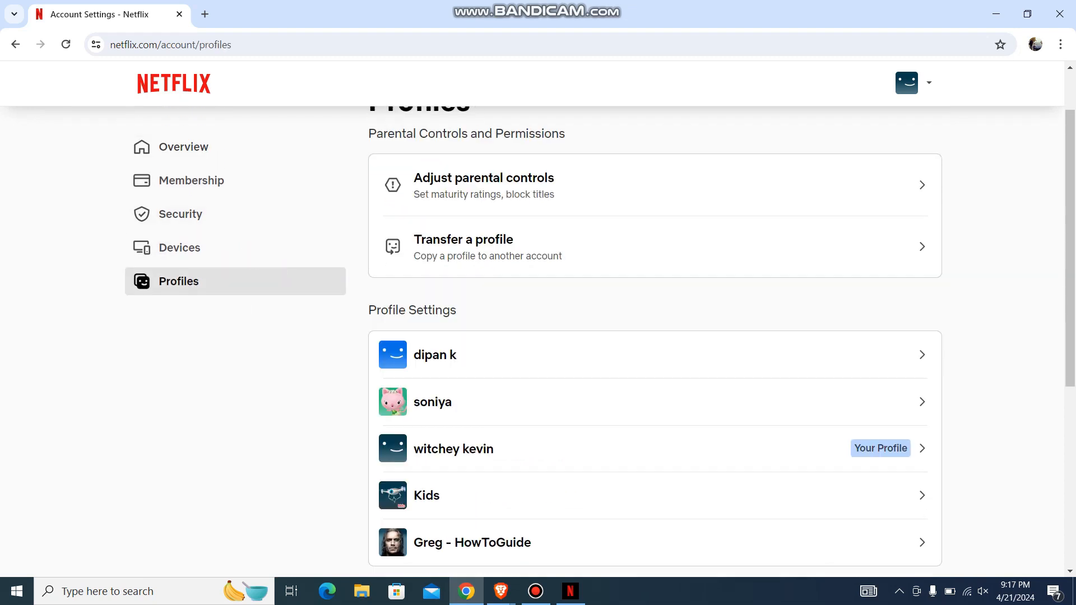
{"action": "scroll", "scroll_direction": "down", "scroll_amount": 3}
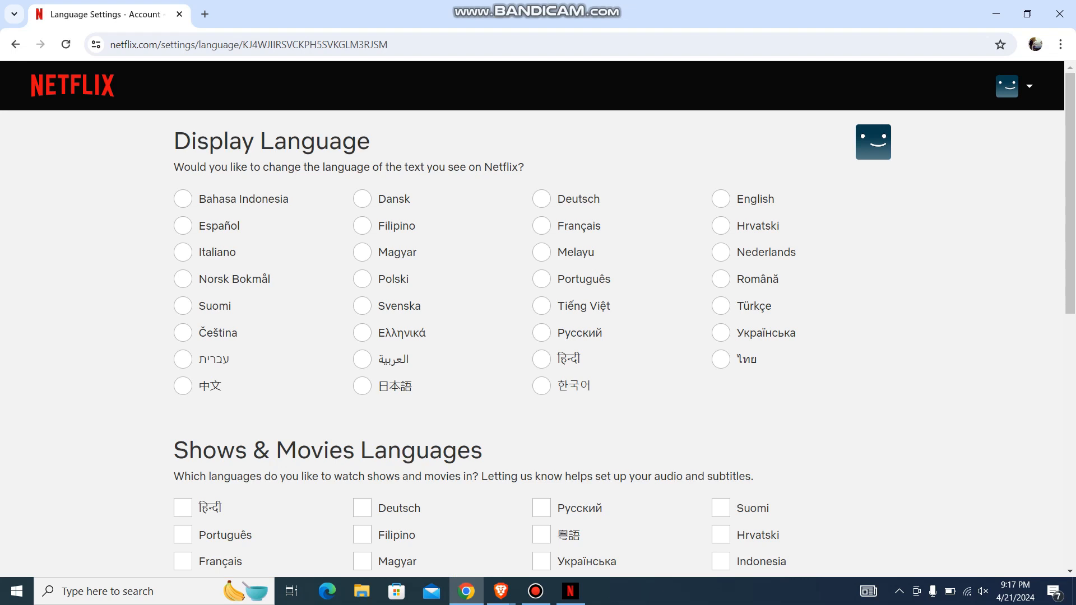
- Select the profile's new display language and save the language settings
{"action": "left_click", "coordinate": [182, 279]}
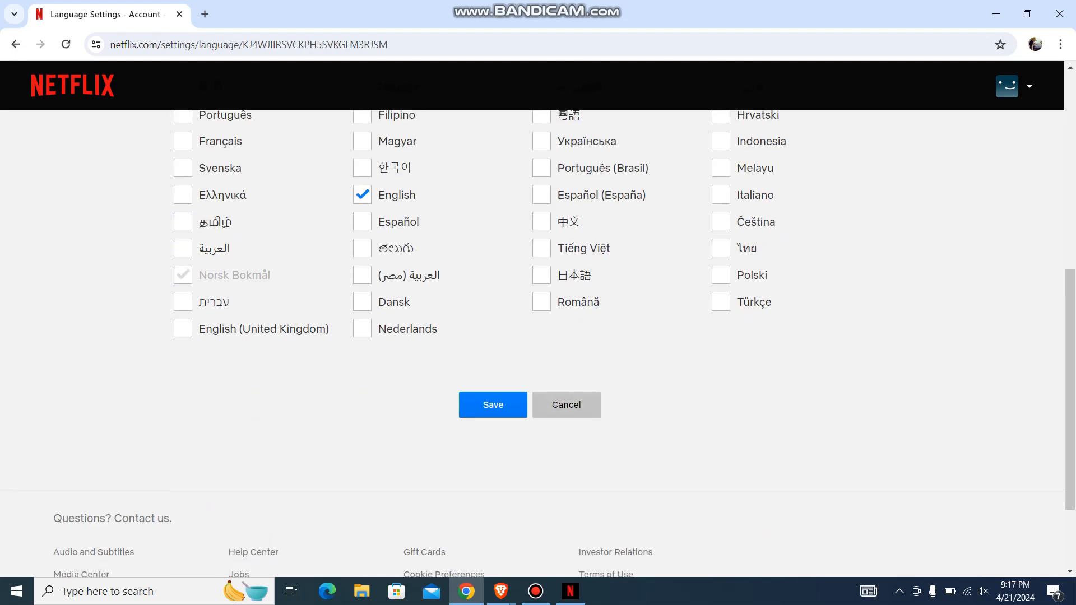
{"action": "left_click", "coordinate": [492, 405]}
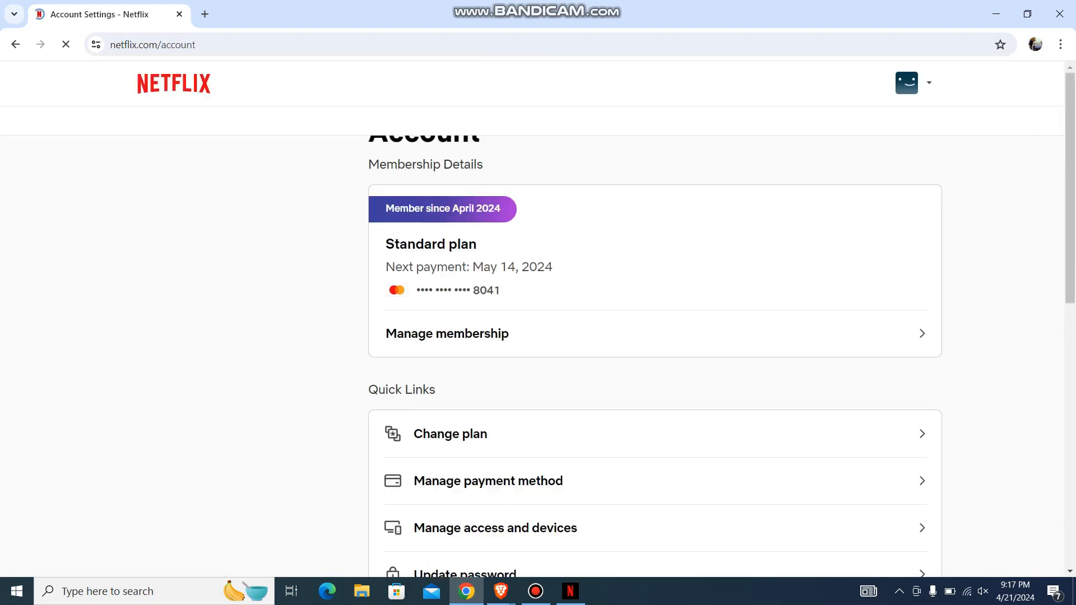